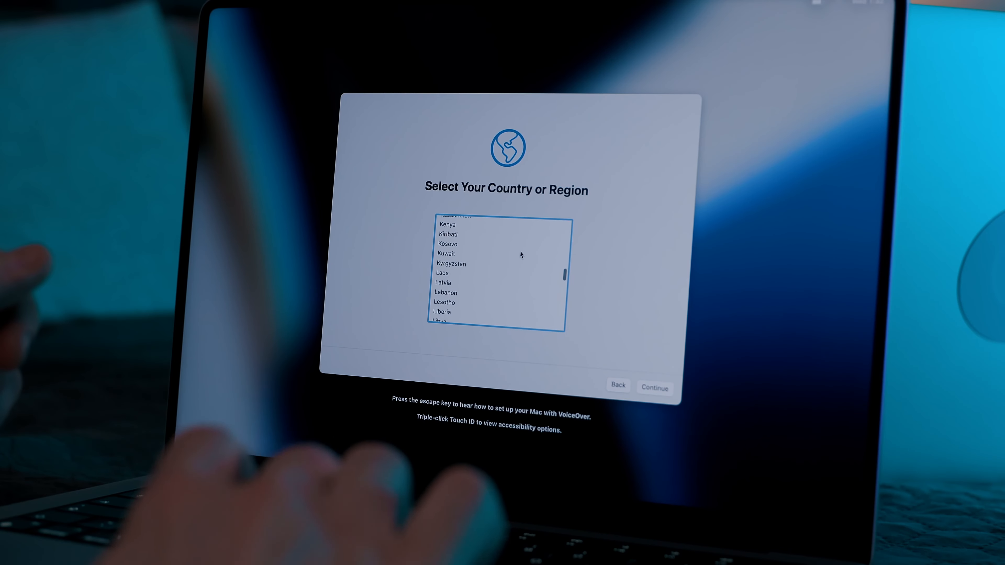
Choose Latvia as the country or region and continue to the next setup step
click(443, 283)
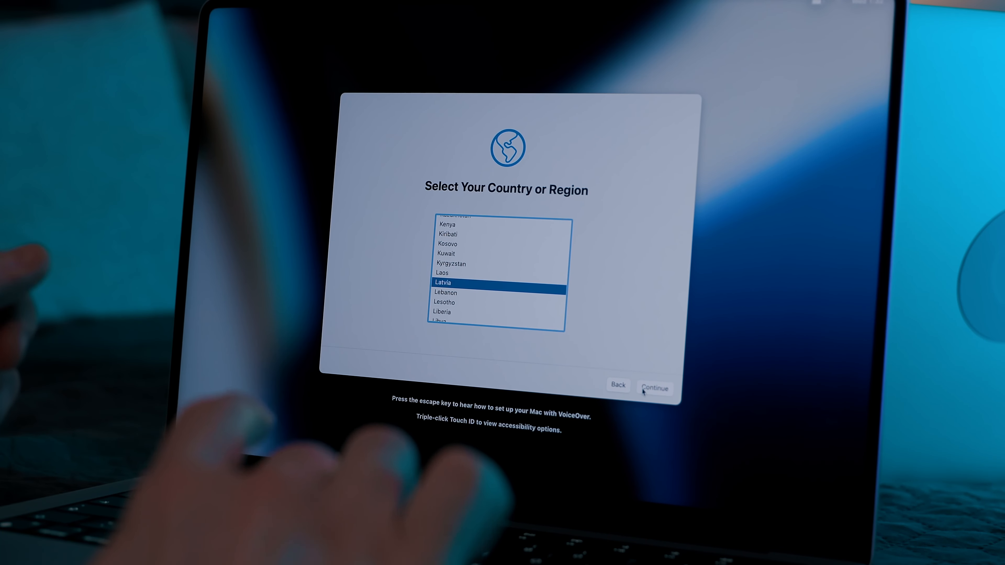
click(654, 389)
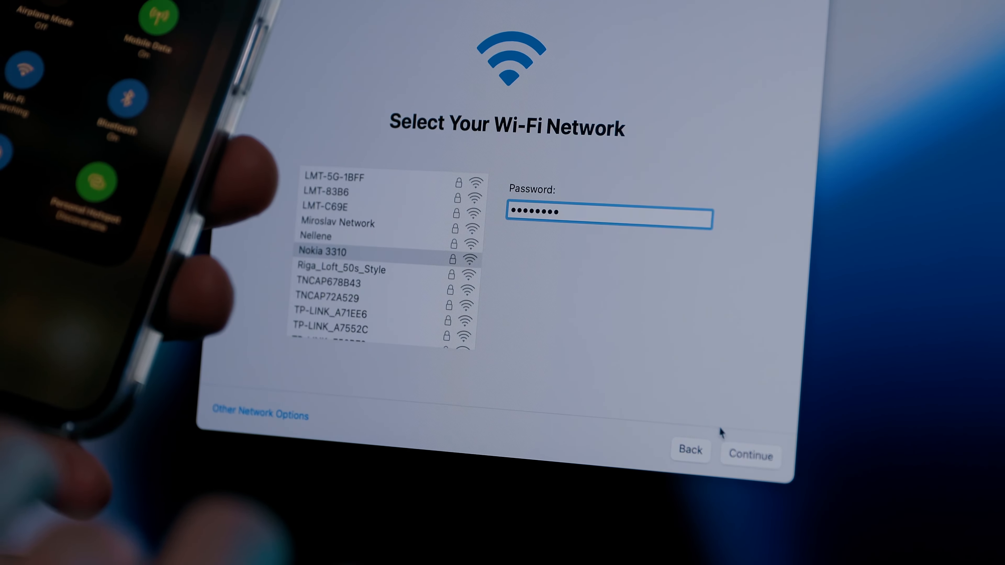
Join the Nokia 3310 network and continue with 'From a Mac, Time Machine backup or Startup disk' migration
click(742, 456)
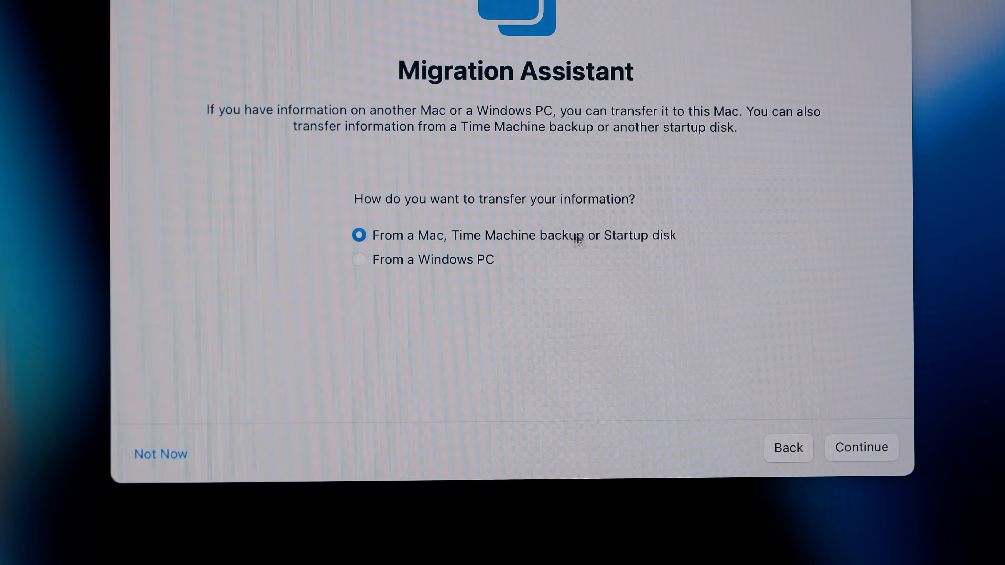
click(863, 447)
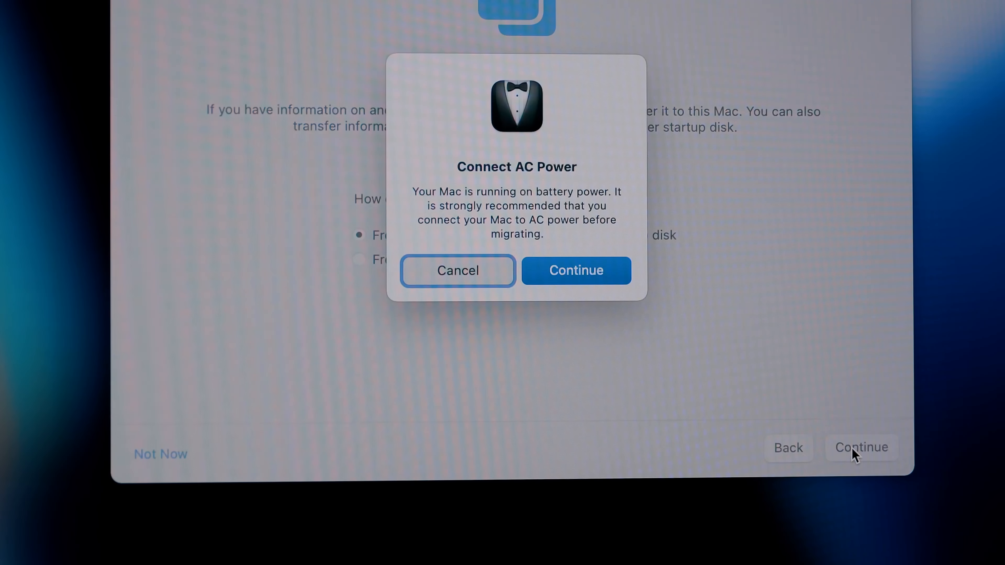